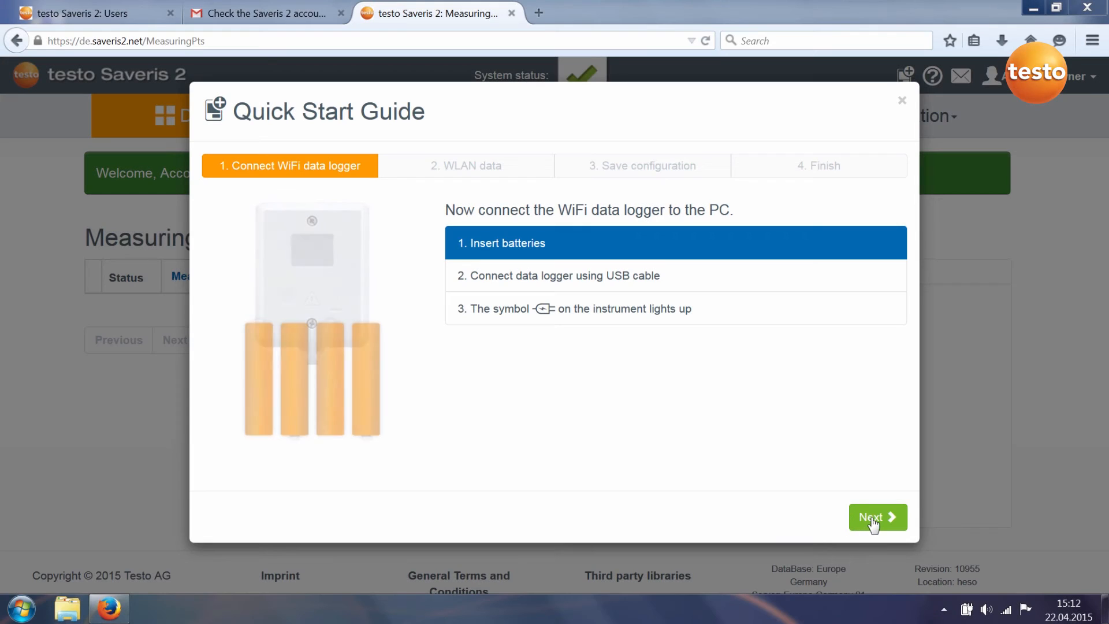
- Advance the Quick Start Guide from logger connection to the WLAN data step
click(877, 517)
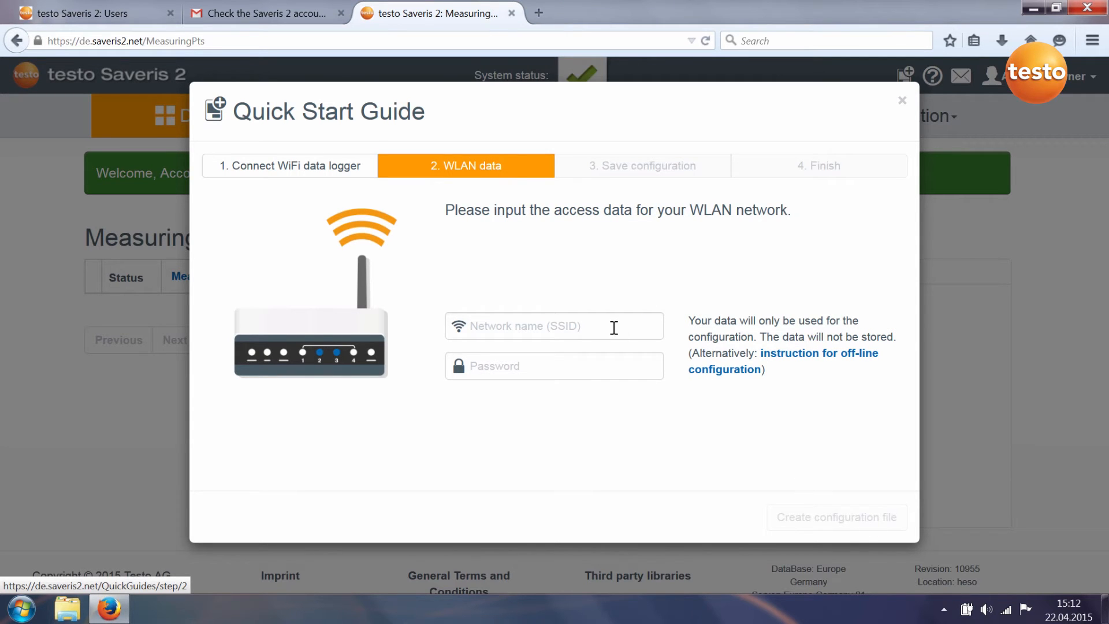
text(w)
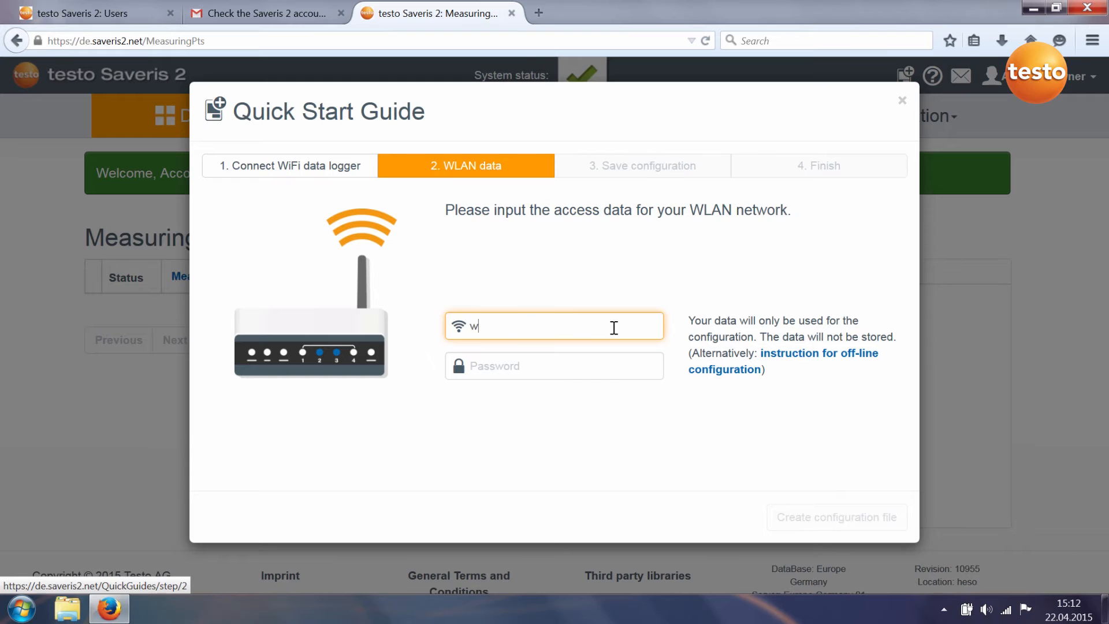
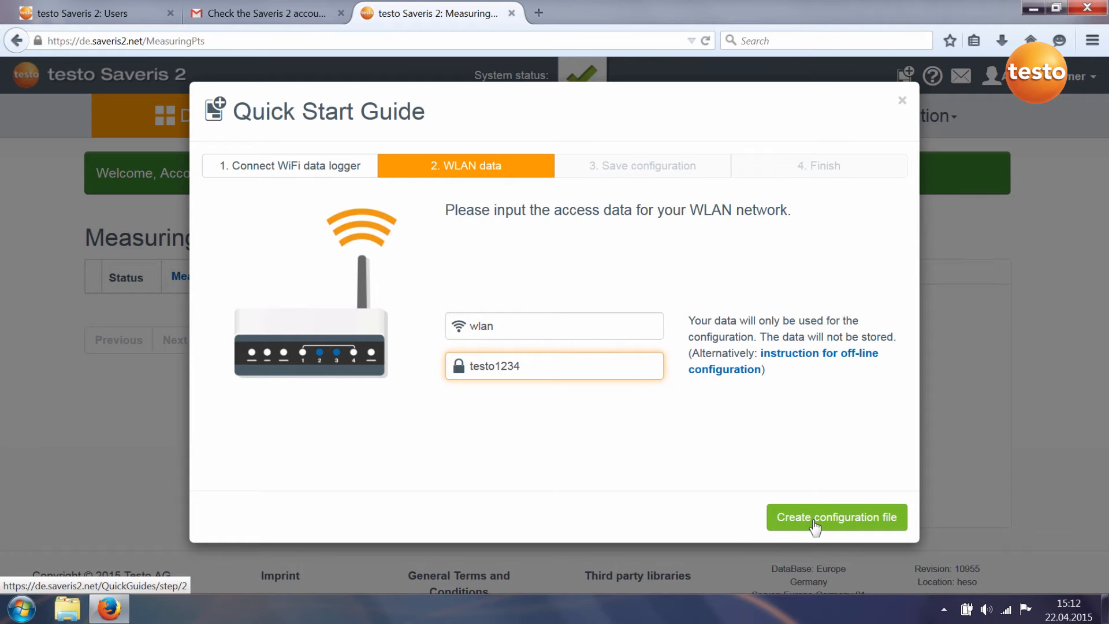
click(836, 517)
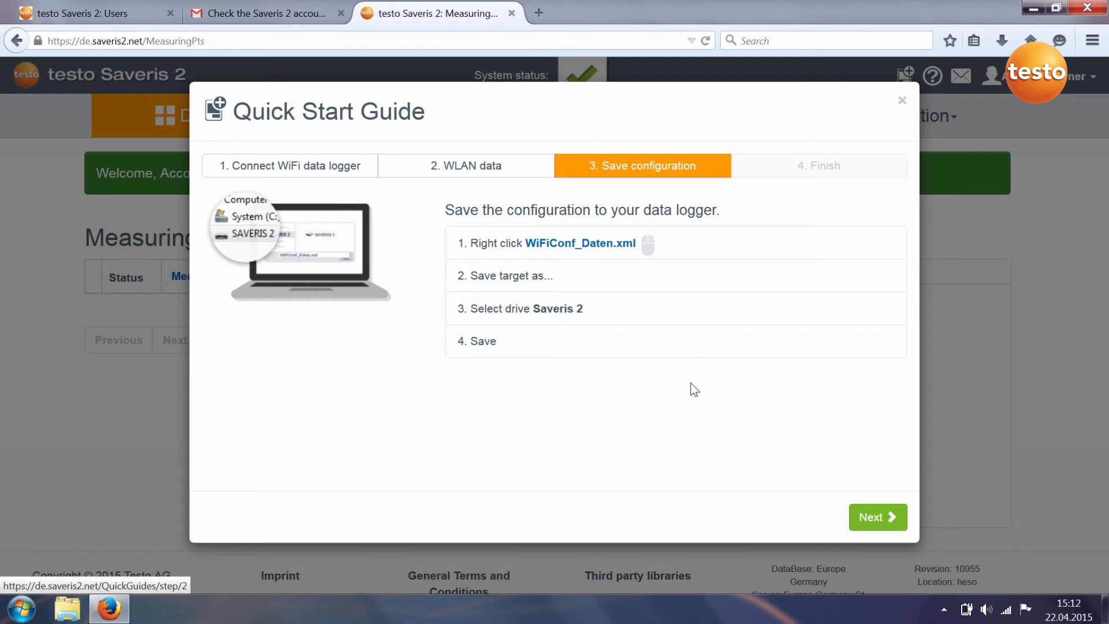
- Save WiFiConf_Daten.xml to the SAVERIS 2 (E:) drive via Save Link As
right_click(580, 243)
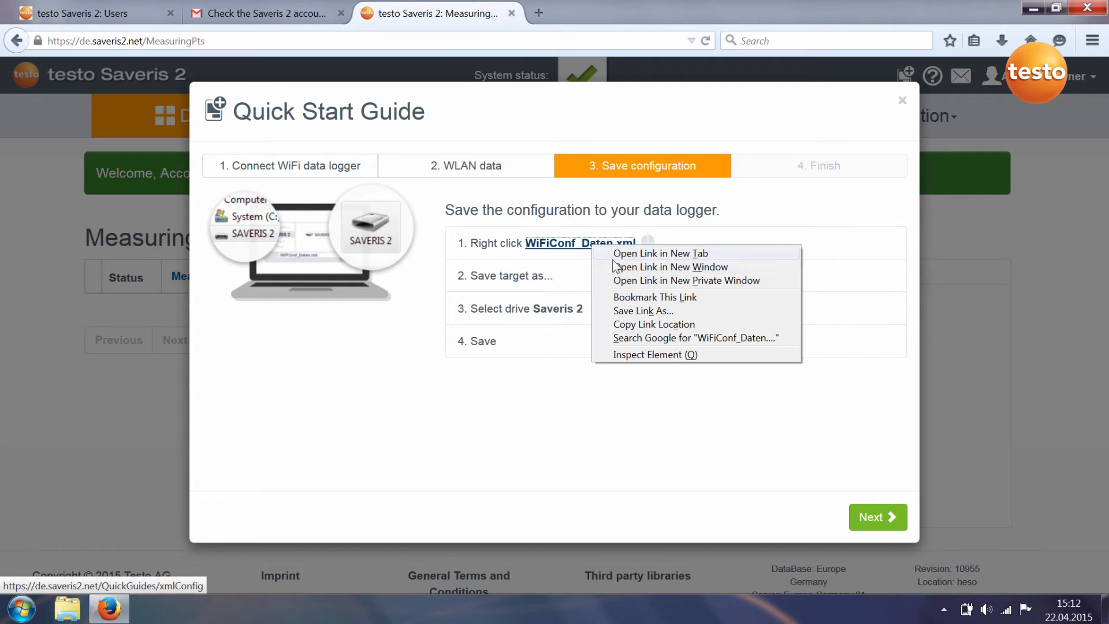
click(651, 315)
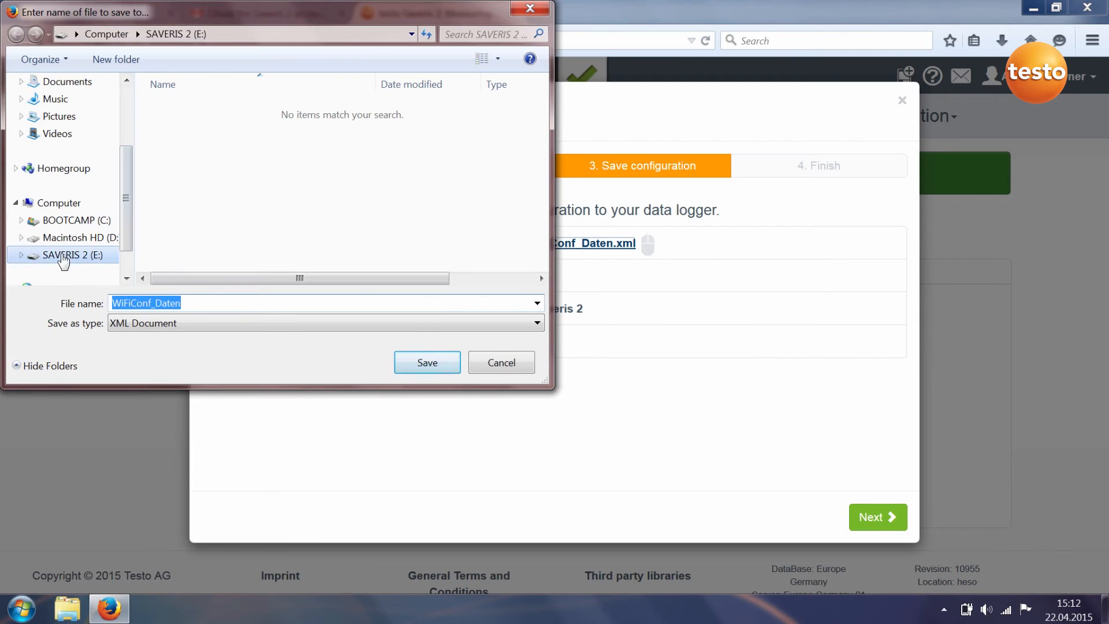
click(237, 303)
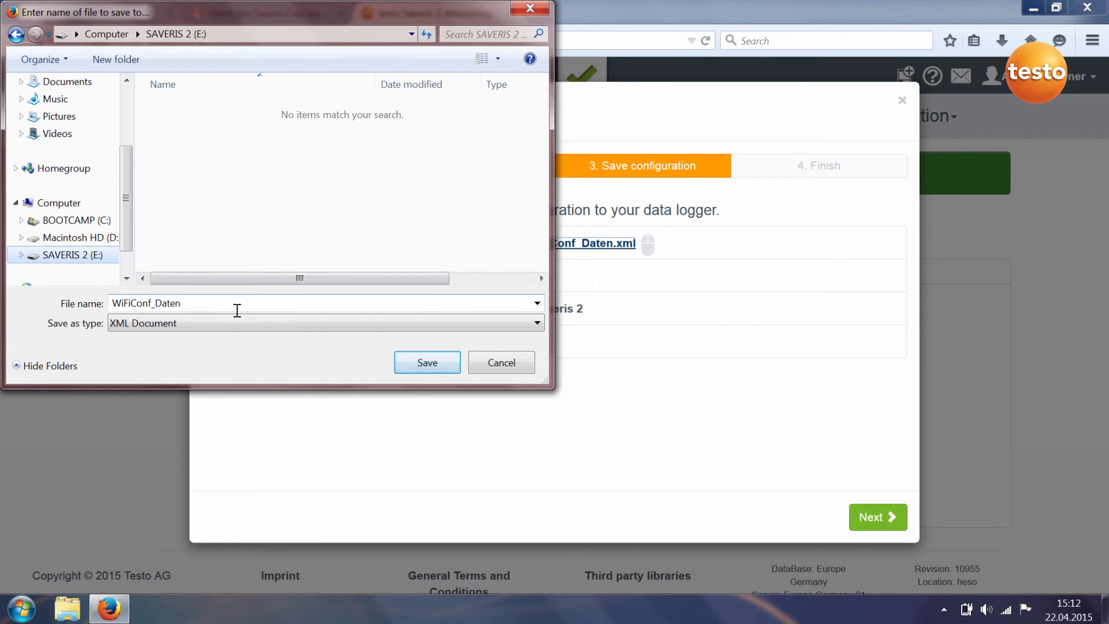
click(426, 362)
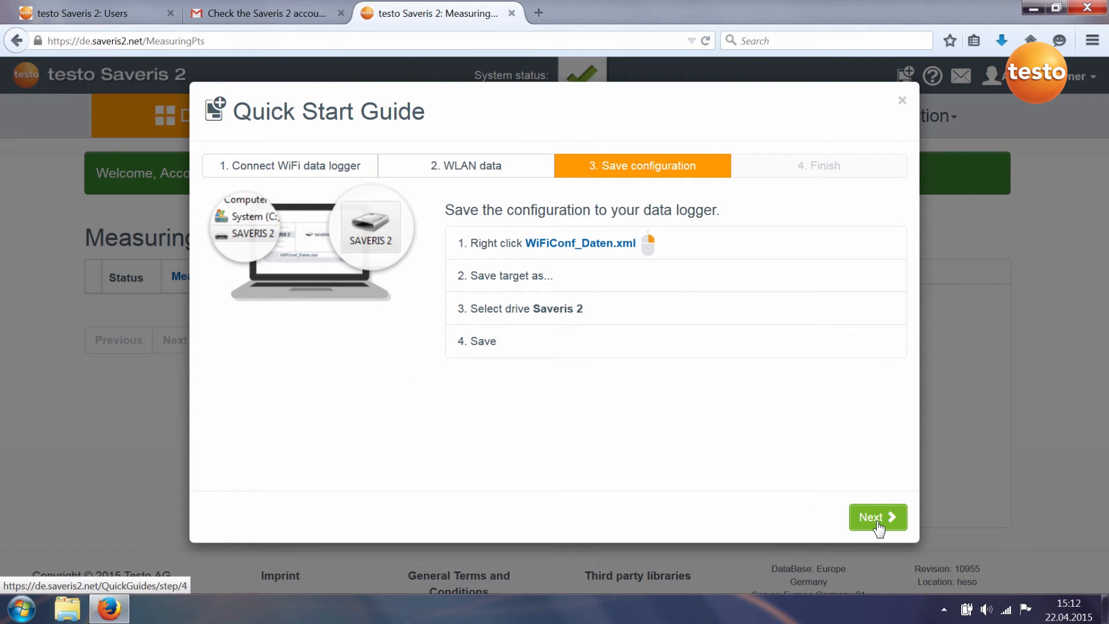
- Confirm 'Yes: both symbols light up permanently' and finish the setup
click(877, 517)
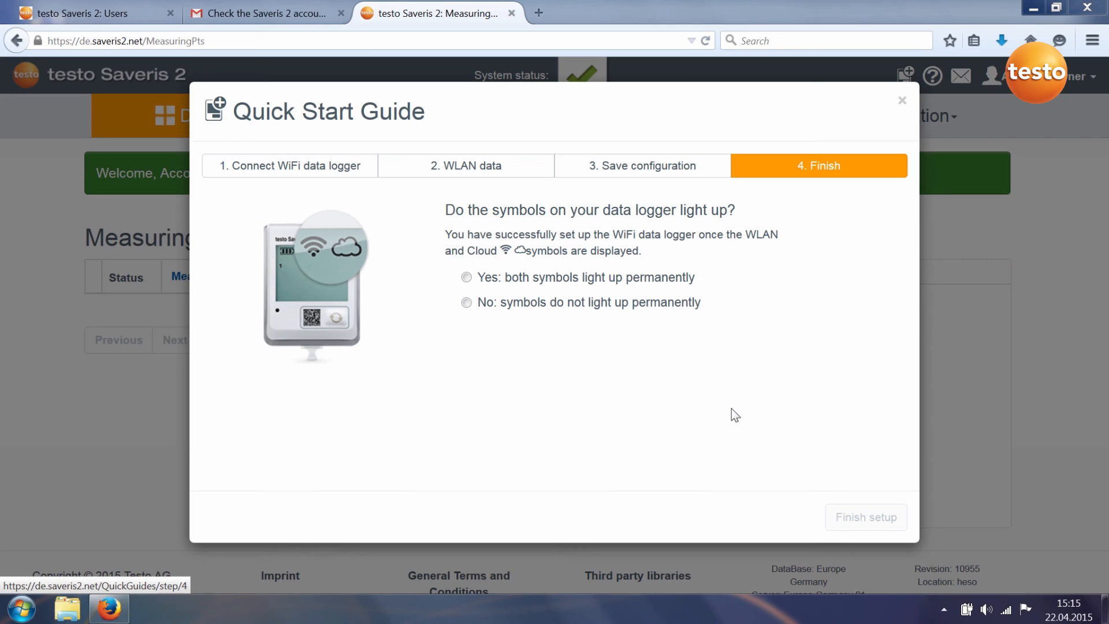
mouse_move(672, 330)
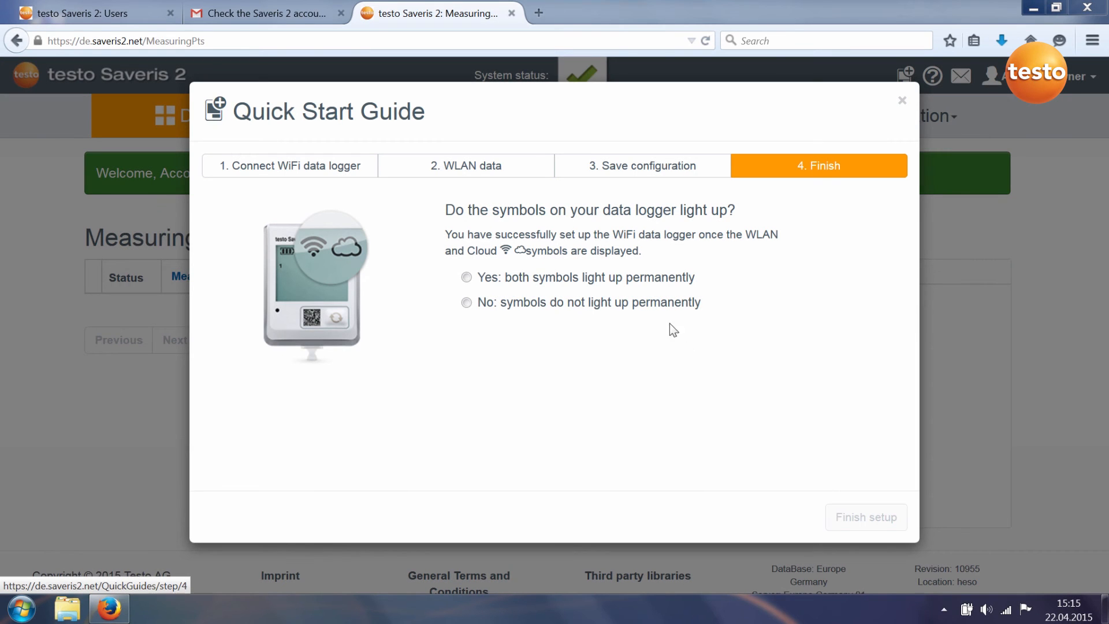
click(466, 277)
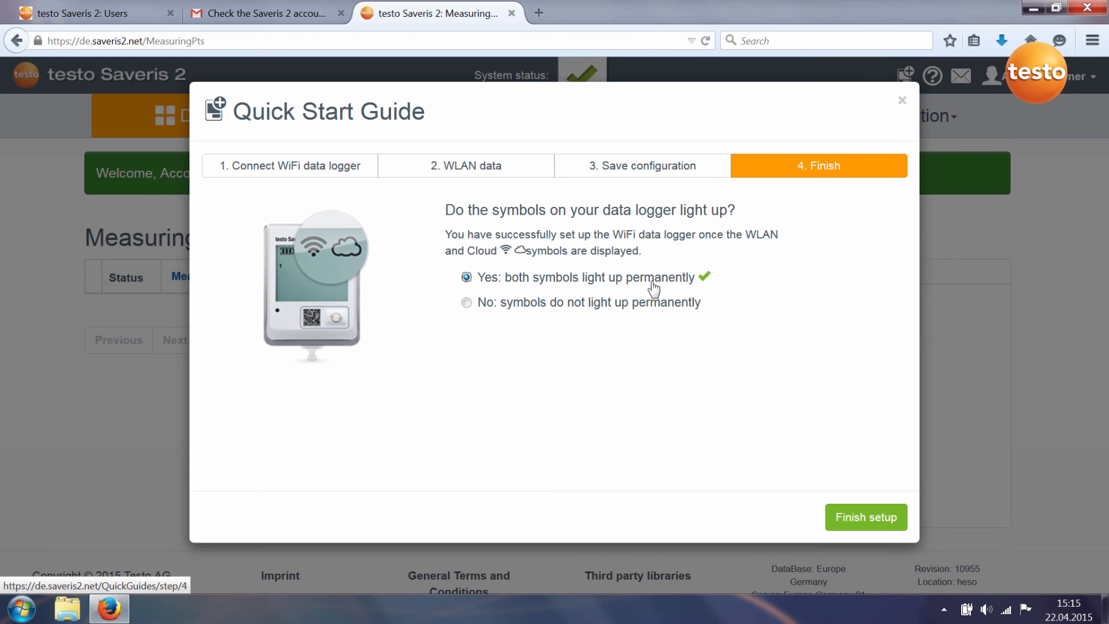
mouse_move(861, 534)
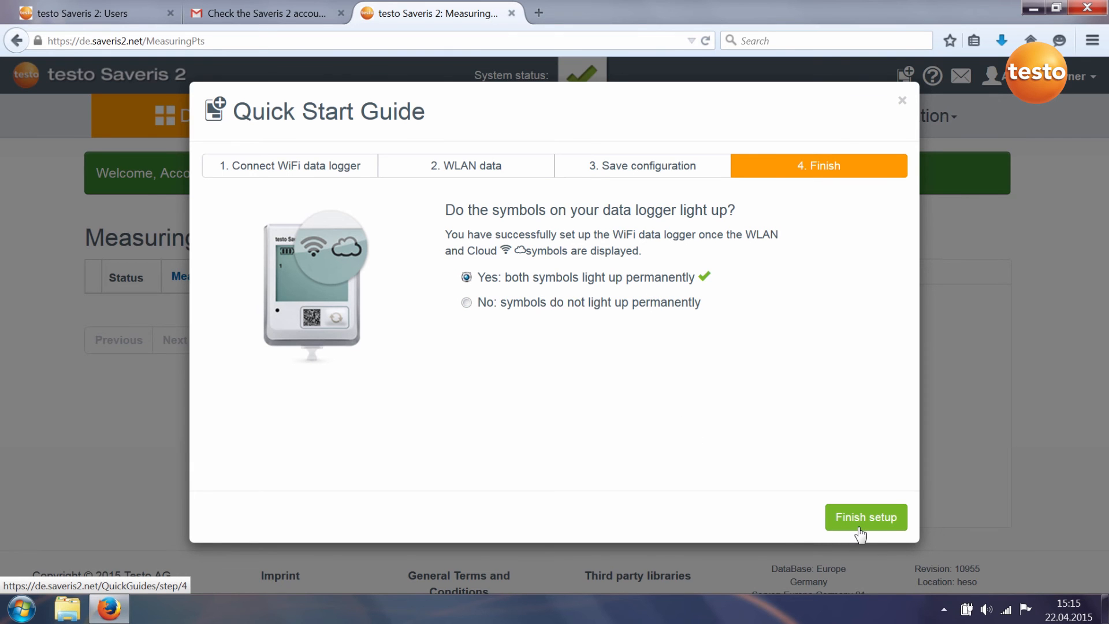
click(866, 517)
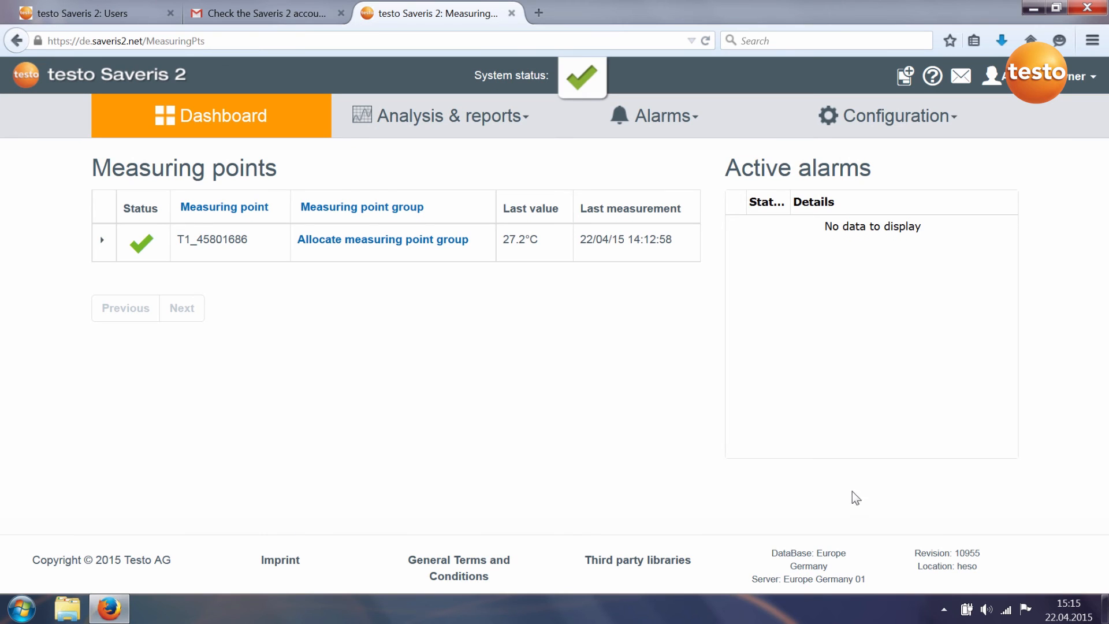
mouse_move(897, 193)
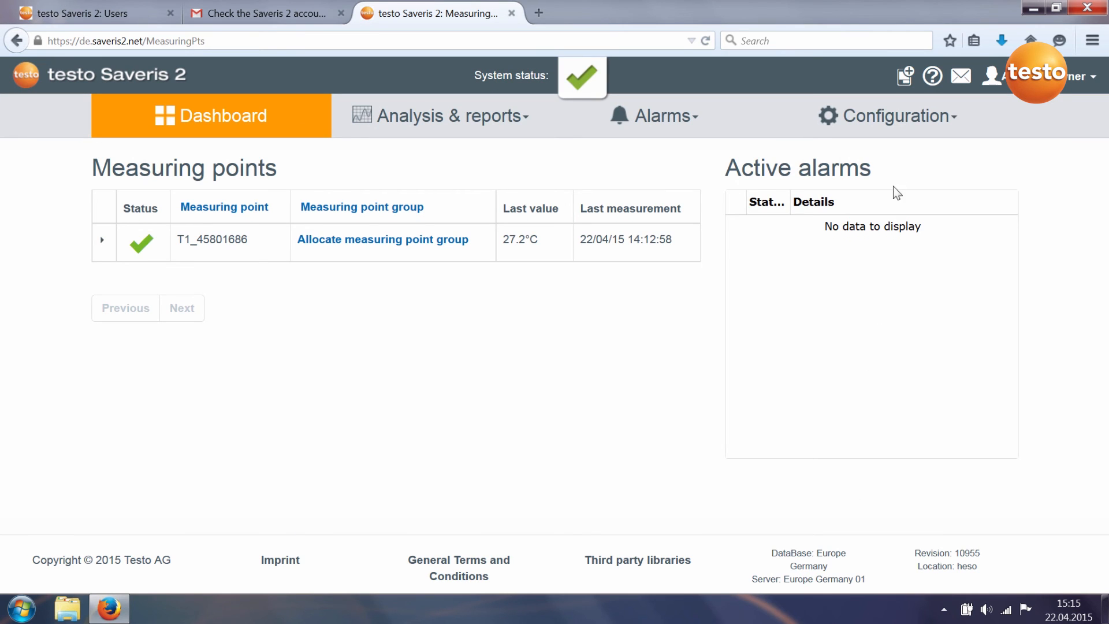